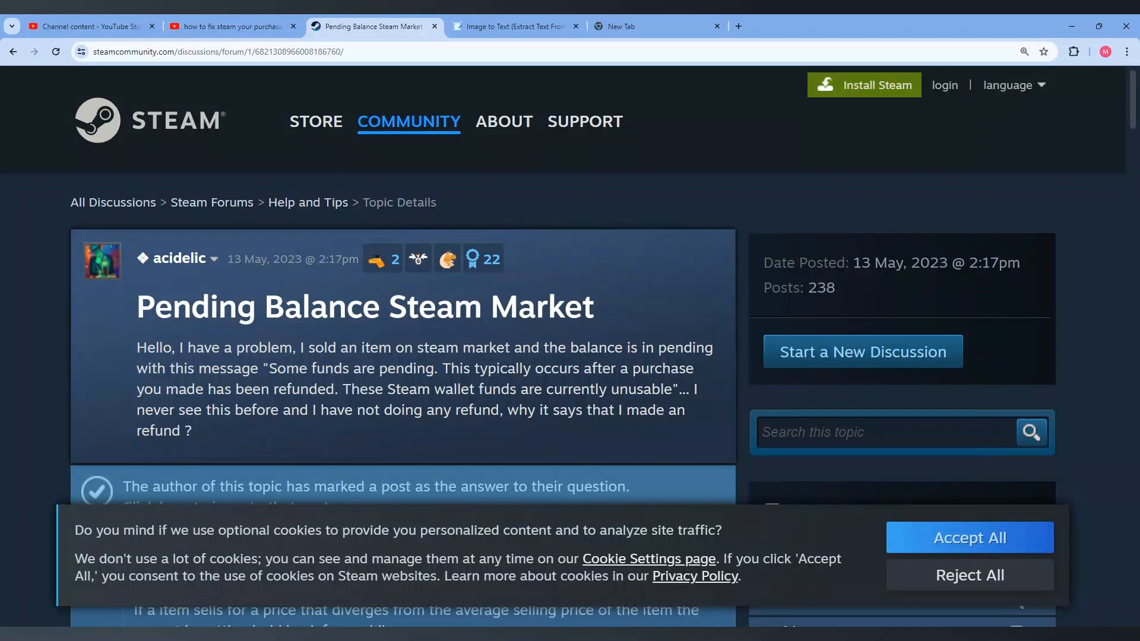
mouse_move(181, 258)
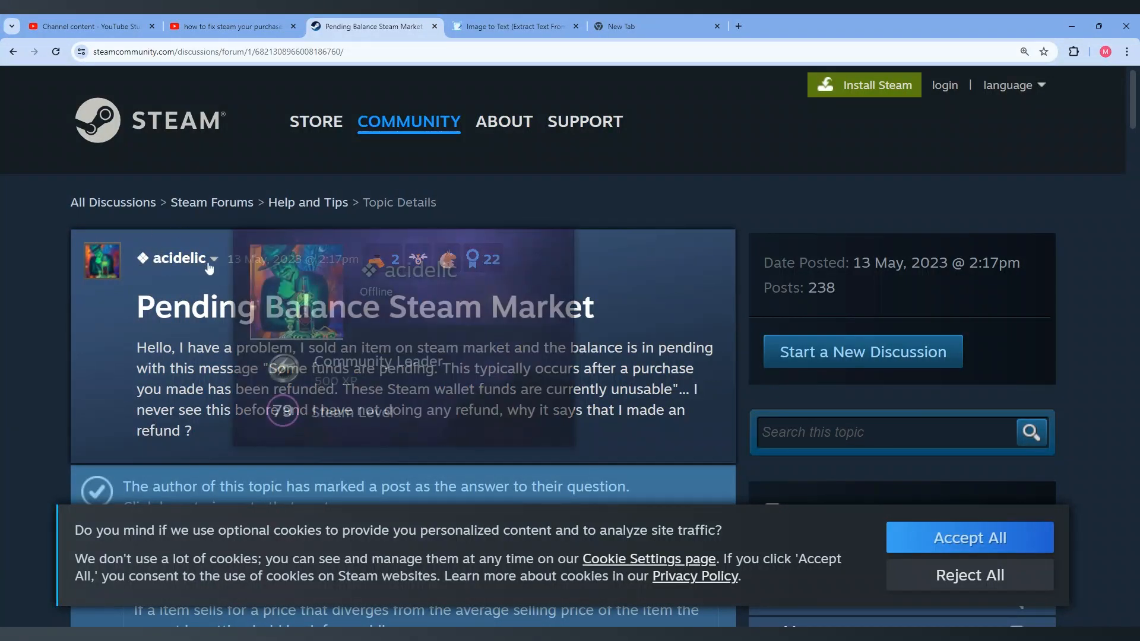
- Scroll down to the original question about the pending market balance
scroll("down", 3)
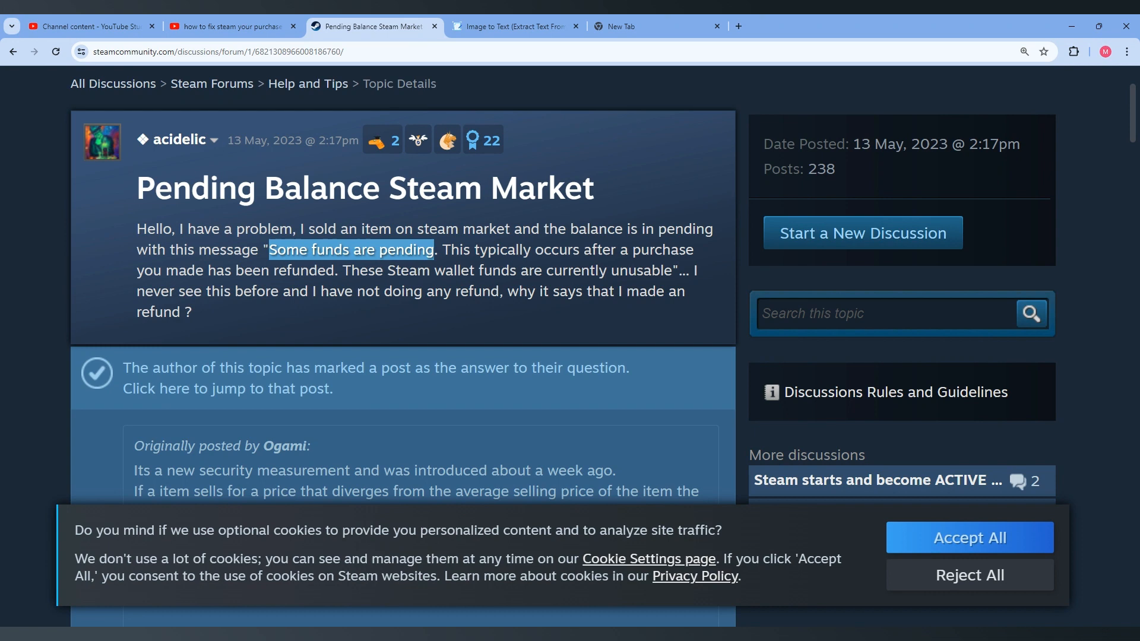
mouse_move(433, 221)
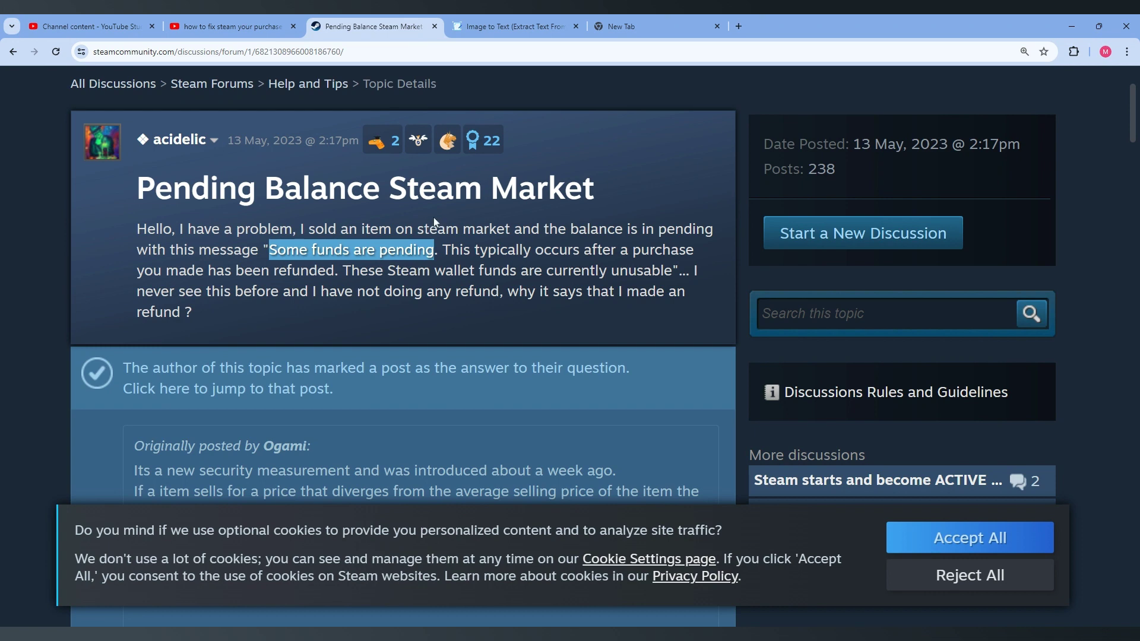
- Scroll past the first reply until the accepted-answer post is fully visible
scroll("down", 3)
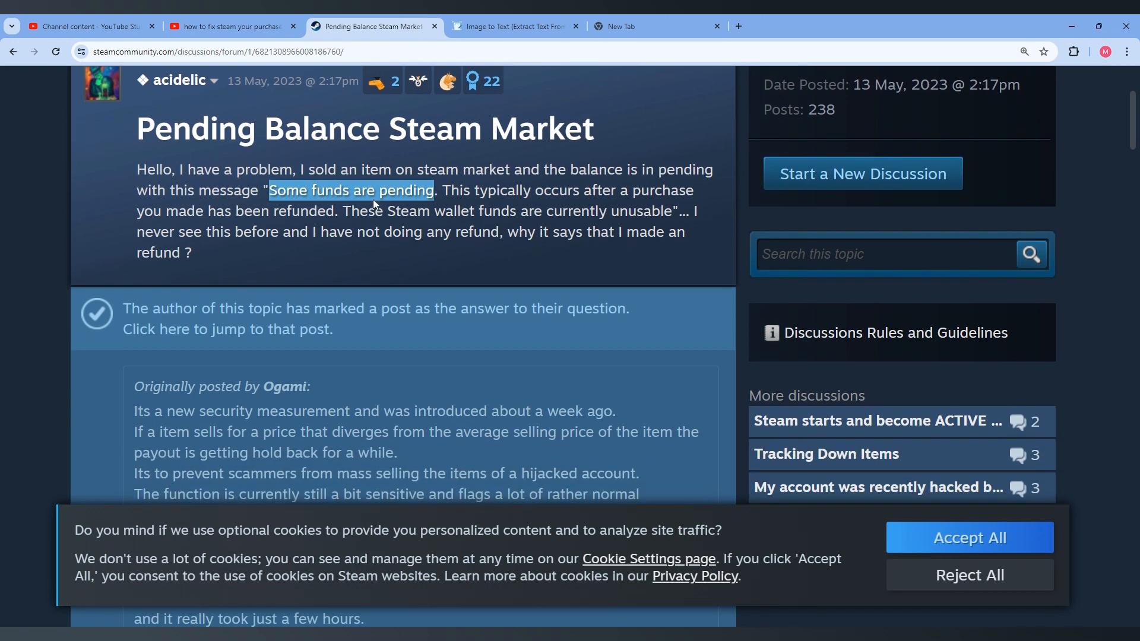
scroll("down", 3)
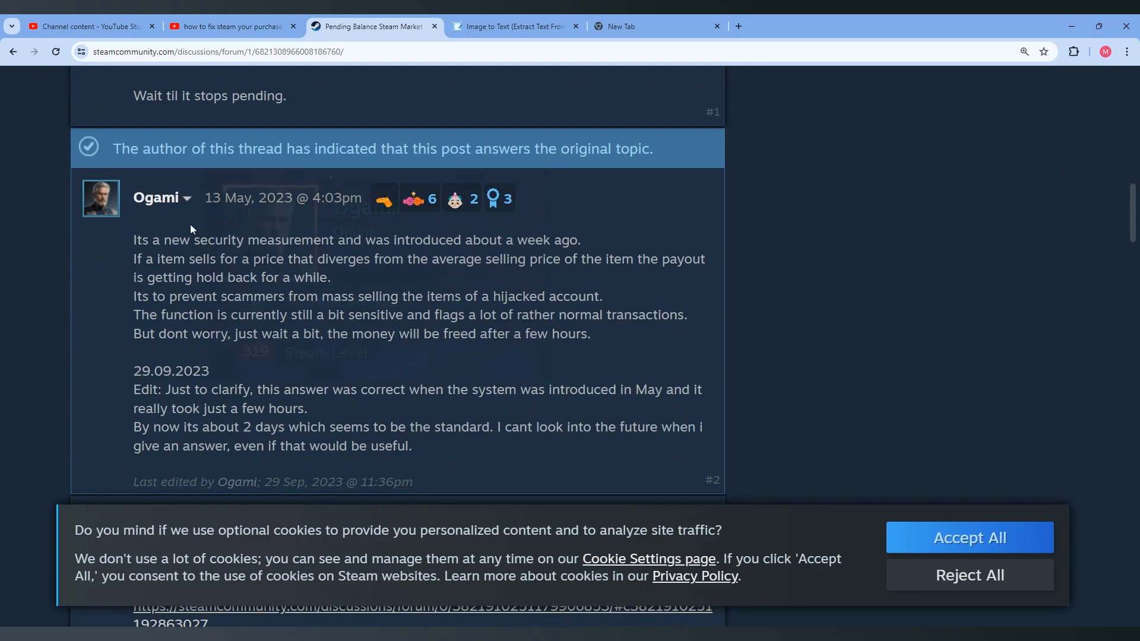
scroll("up", 3)
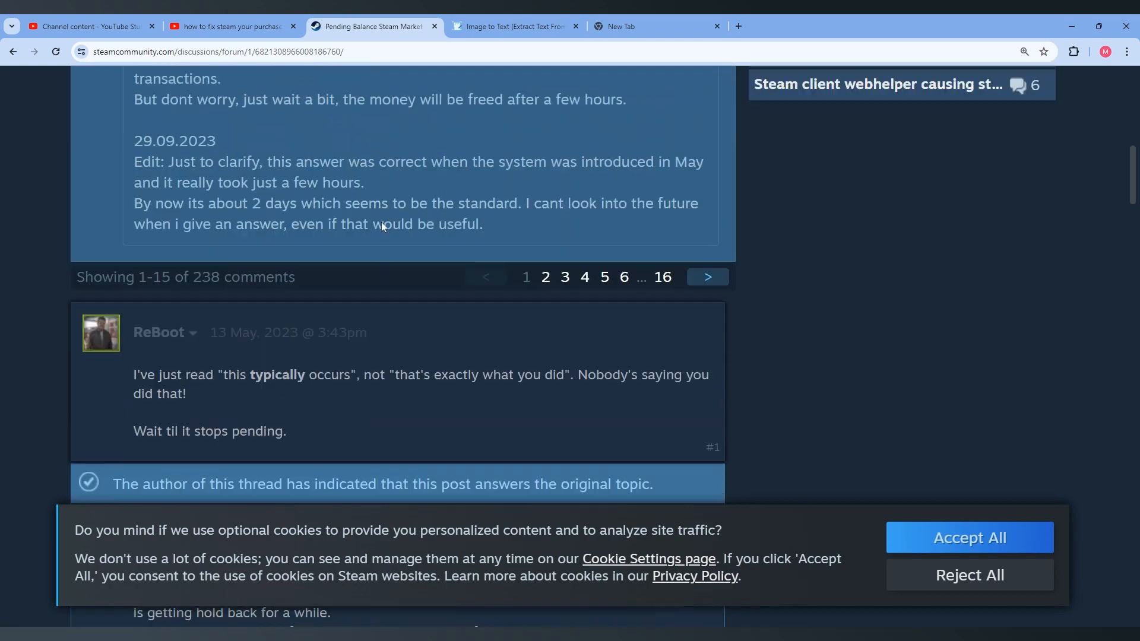
scroll("down", 3)
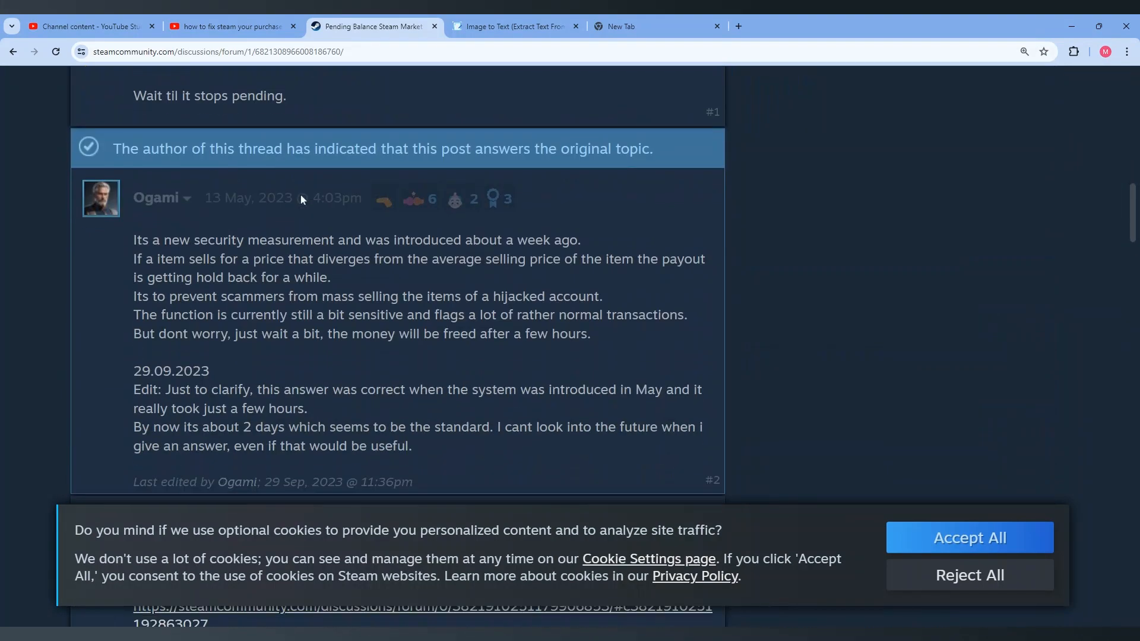
scroll("down", 3)
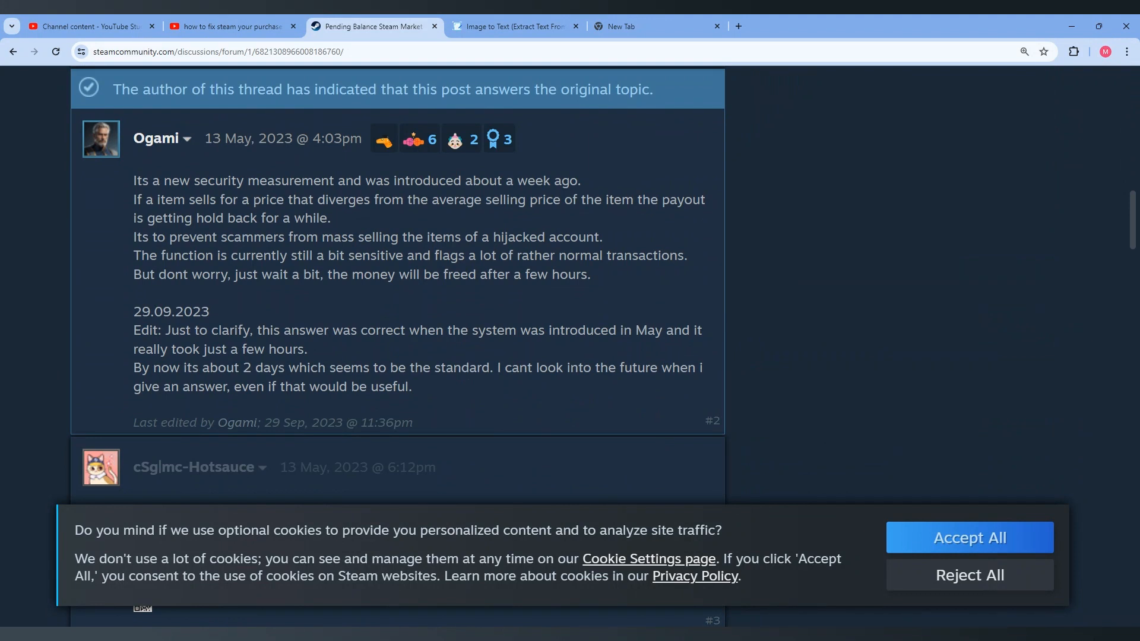
mouse_move(121, 188)
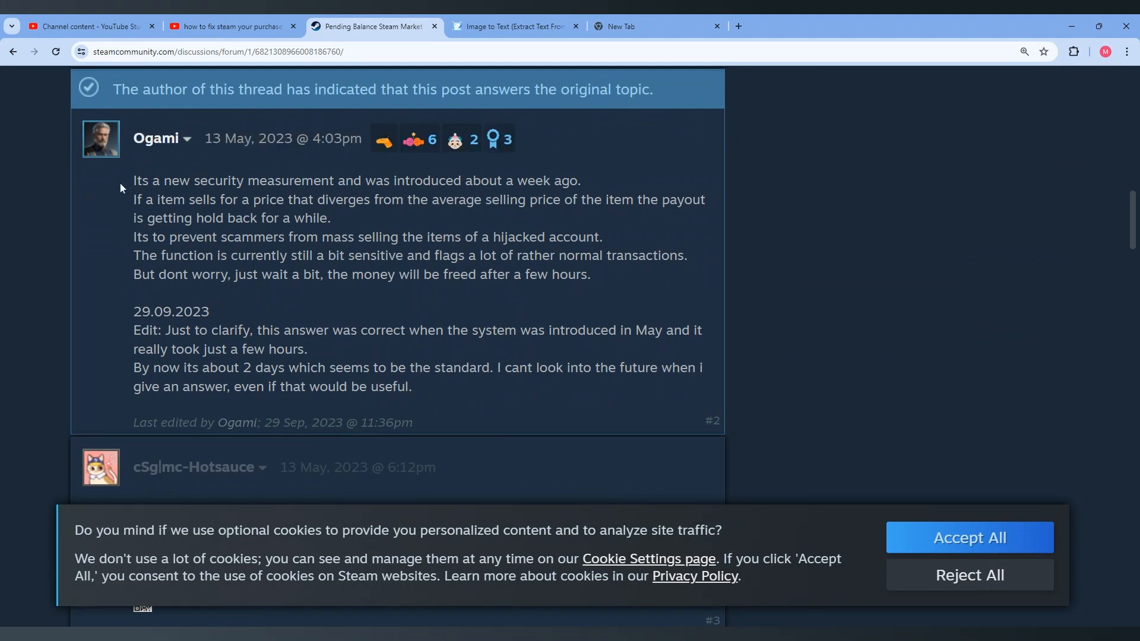
- Highlight the opening words of the accepted answer's first sentence
left_click_drag(133, 180, 207, 180)
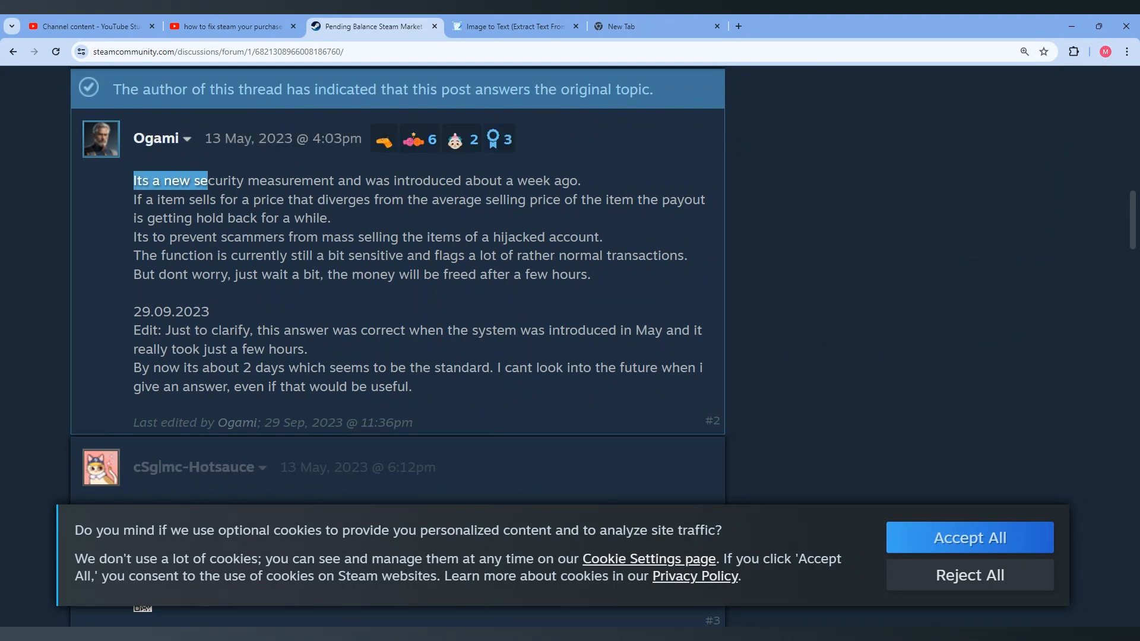
mouse_move(591, 189)
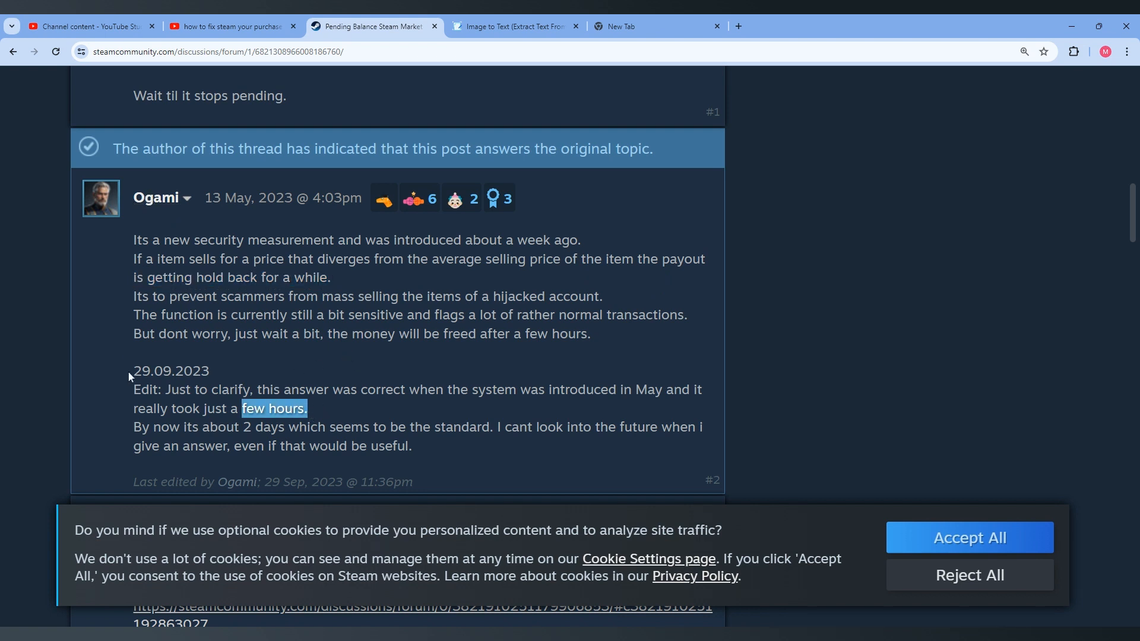
mouse_move(212, 371)
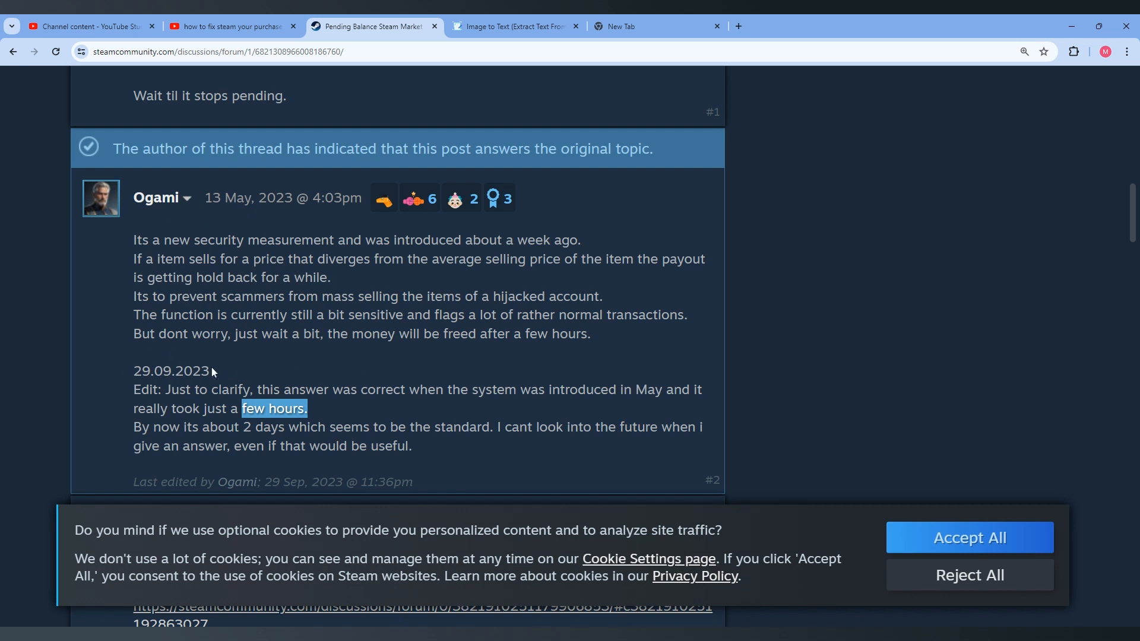
- Highlight '2 days' in the accepted answer's edit note
scroll("down", 3)
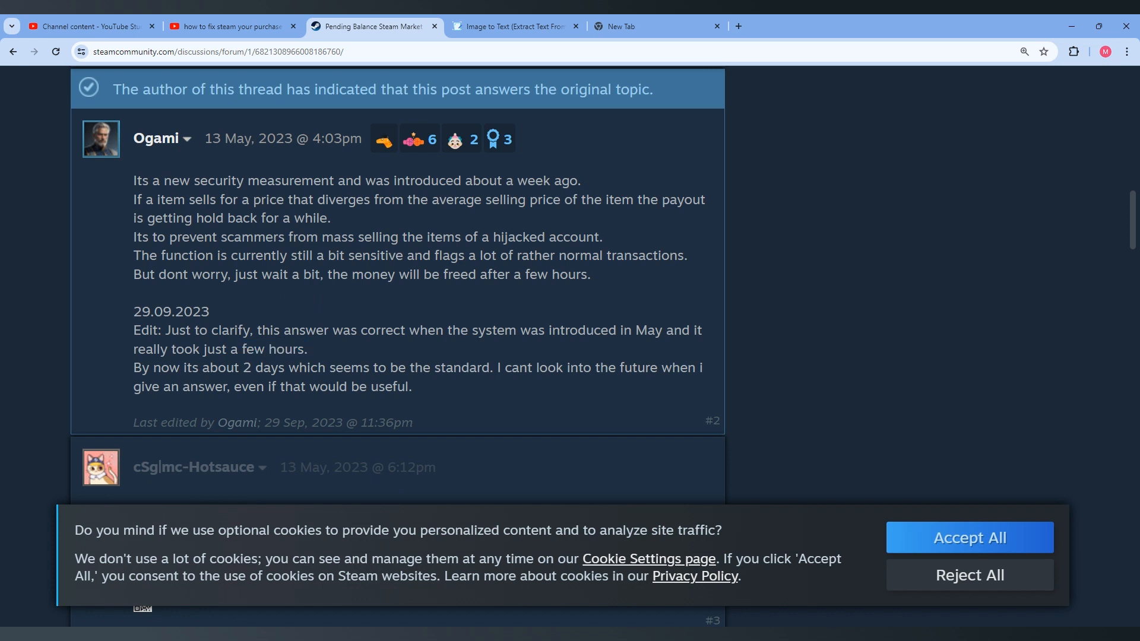
double_click(262, 367)
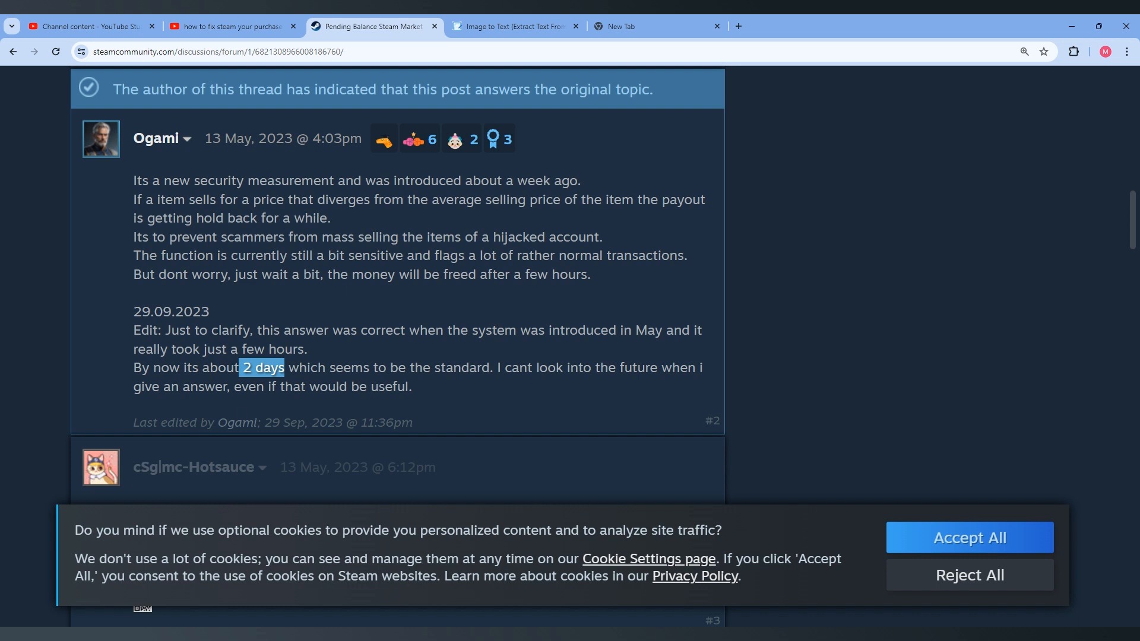
mouse_move(447, 310)
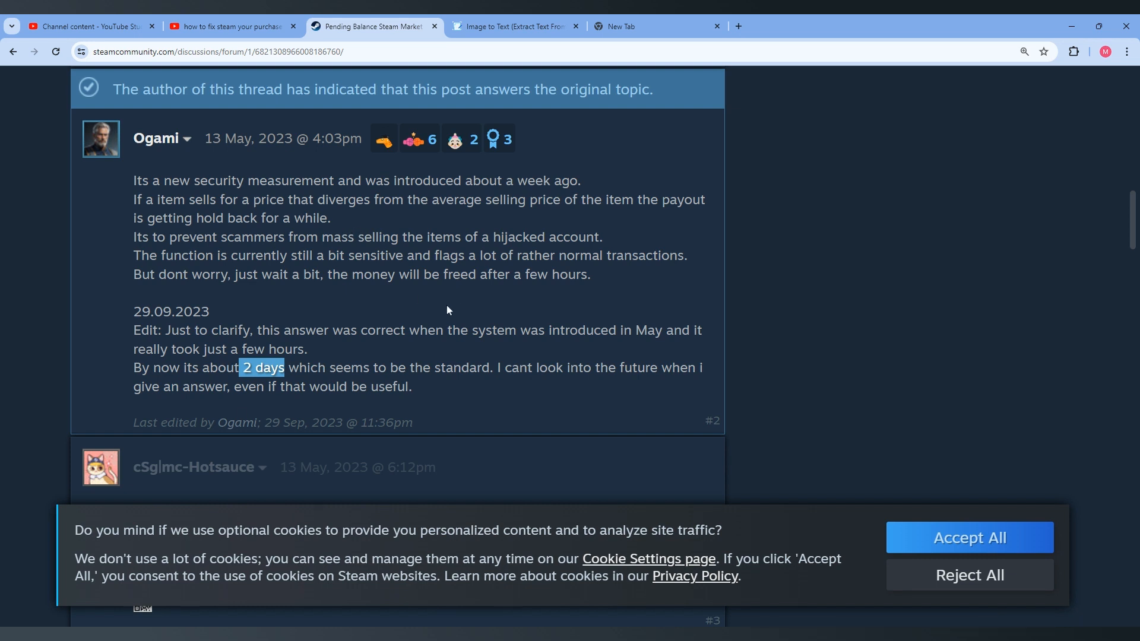
mouse_move(356, 300)
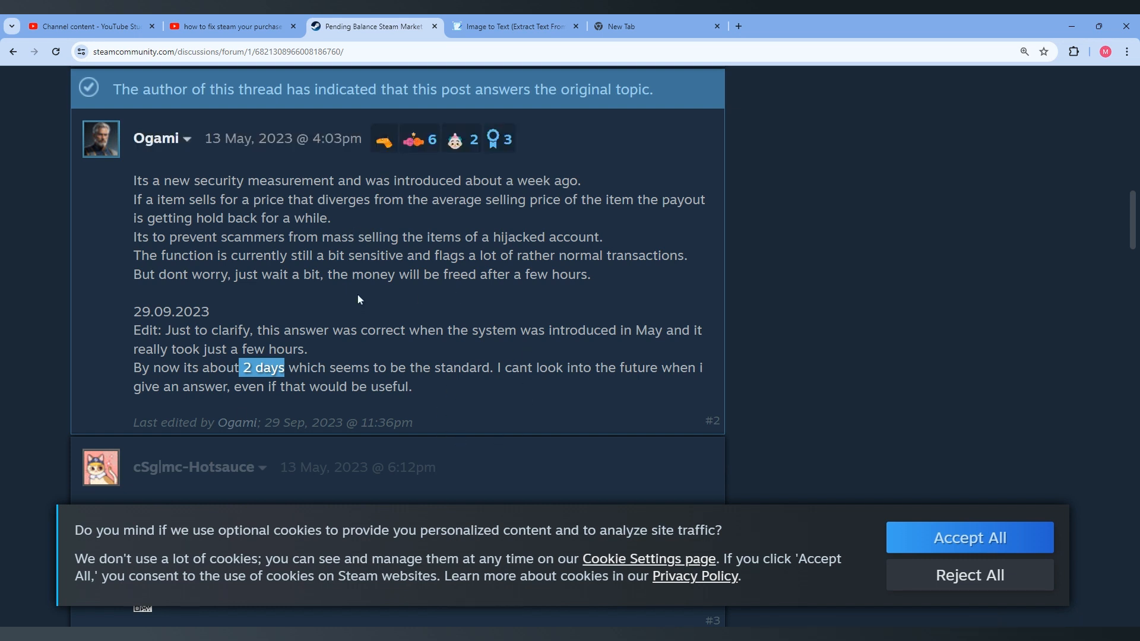
mouse_move(967, 384)
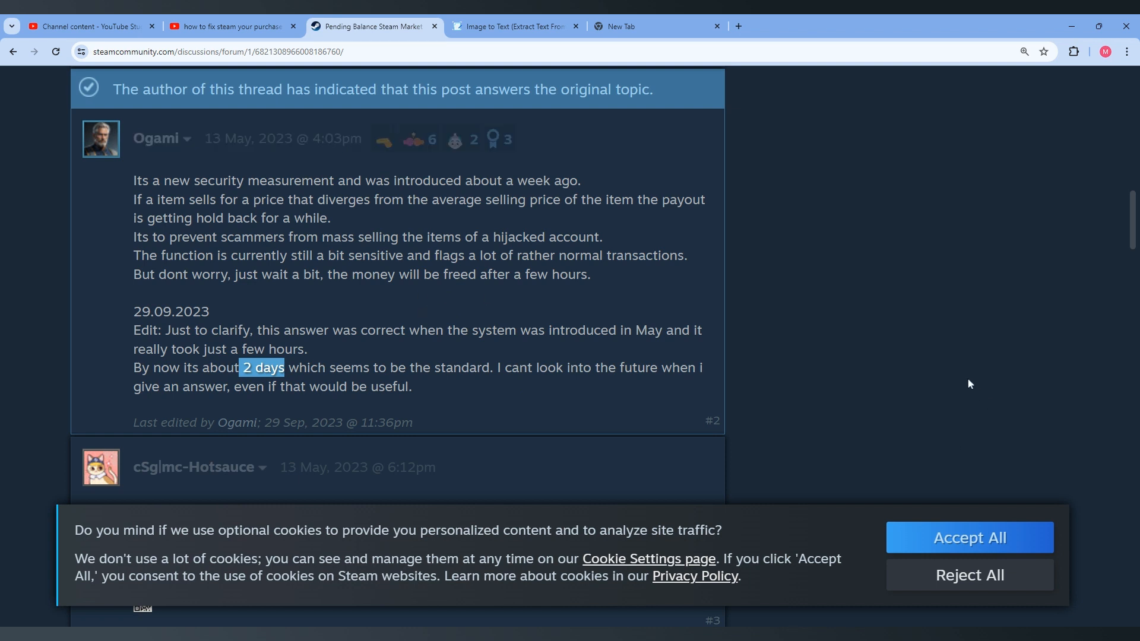
mouse_move(947, 397)
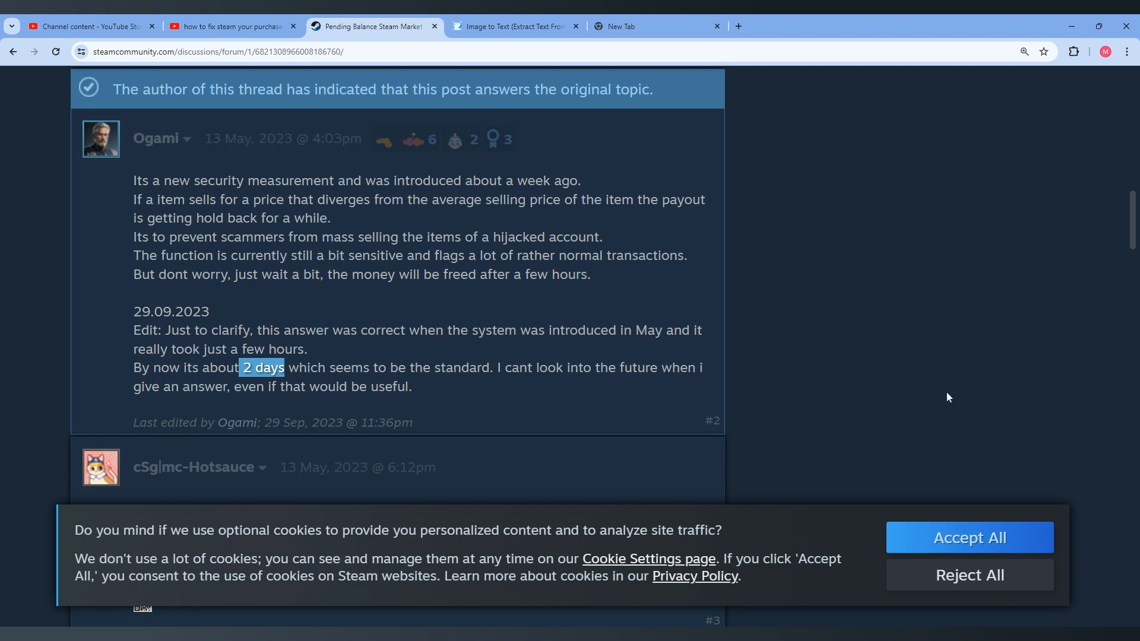